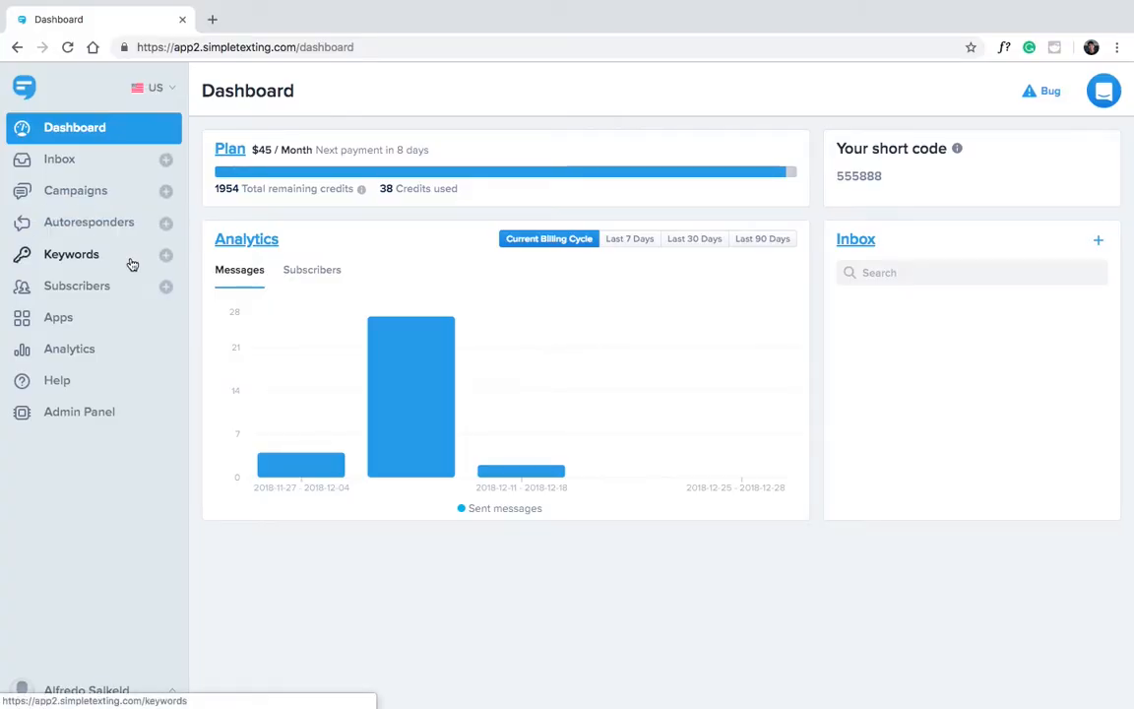
pyautogui.moveTo(165, 260)
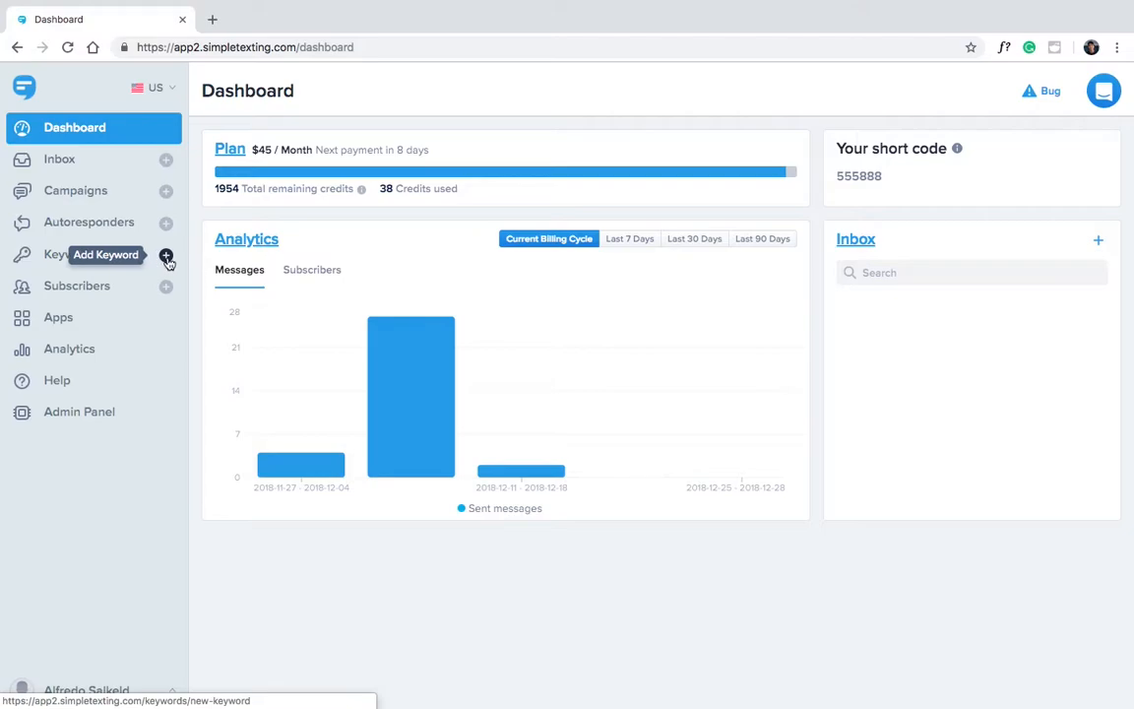
# Create keyword SecretClub, trying the existing Employees list before settling on adding to a new list
pyautogui.click(167, 260)
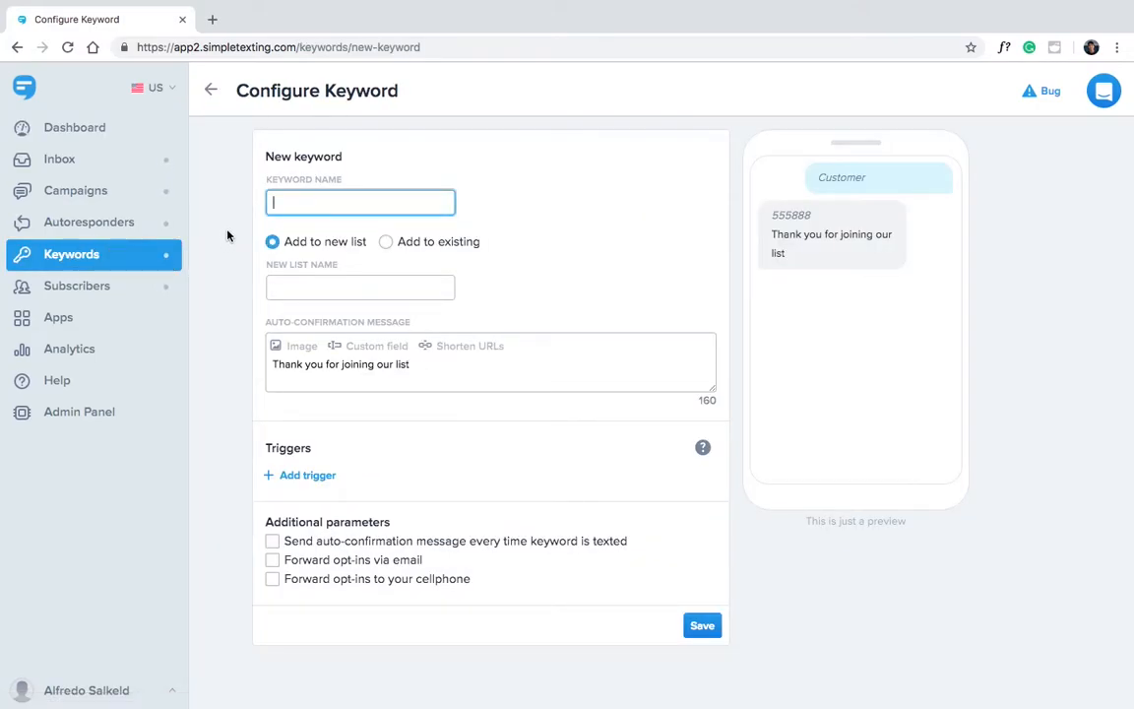
pyautogui.write('SecretClub')
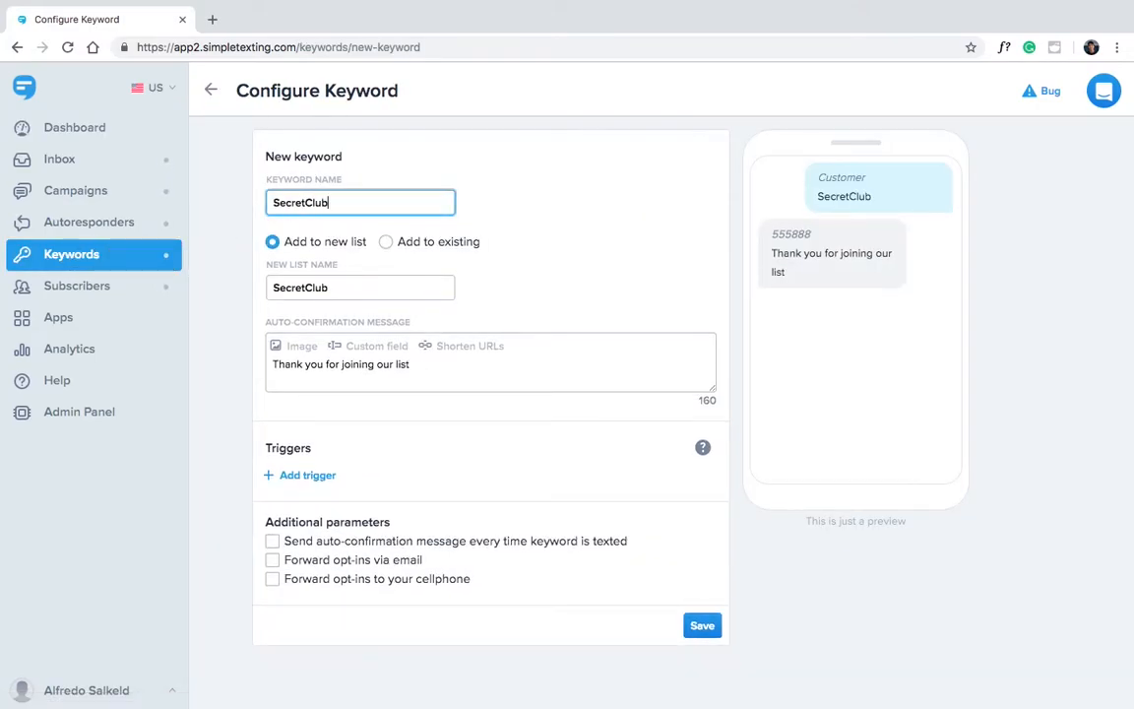
pyautogui.click(386, 241)
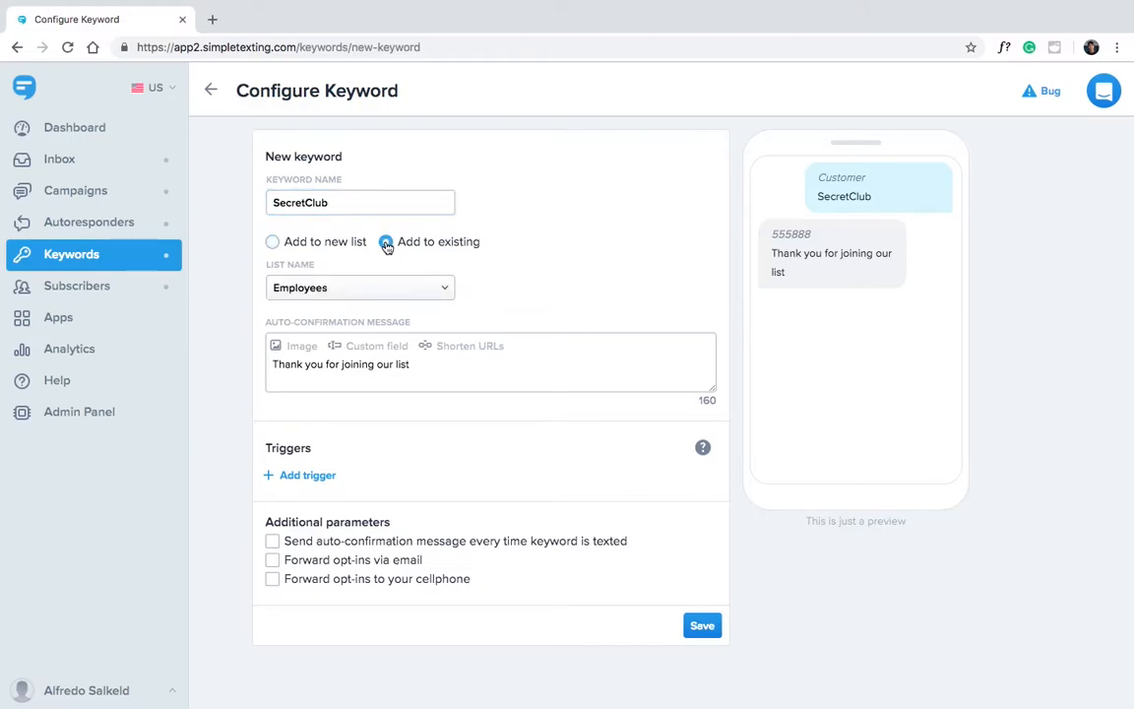
pyautogui.click(358, 288)
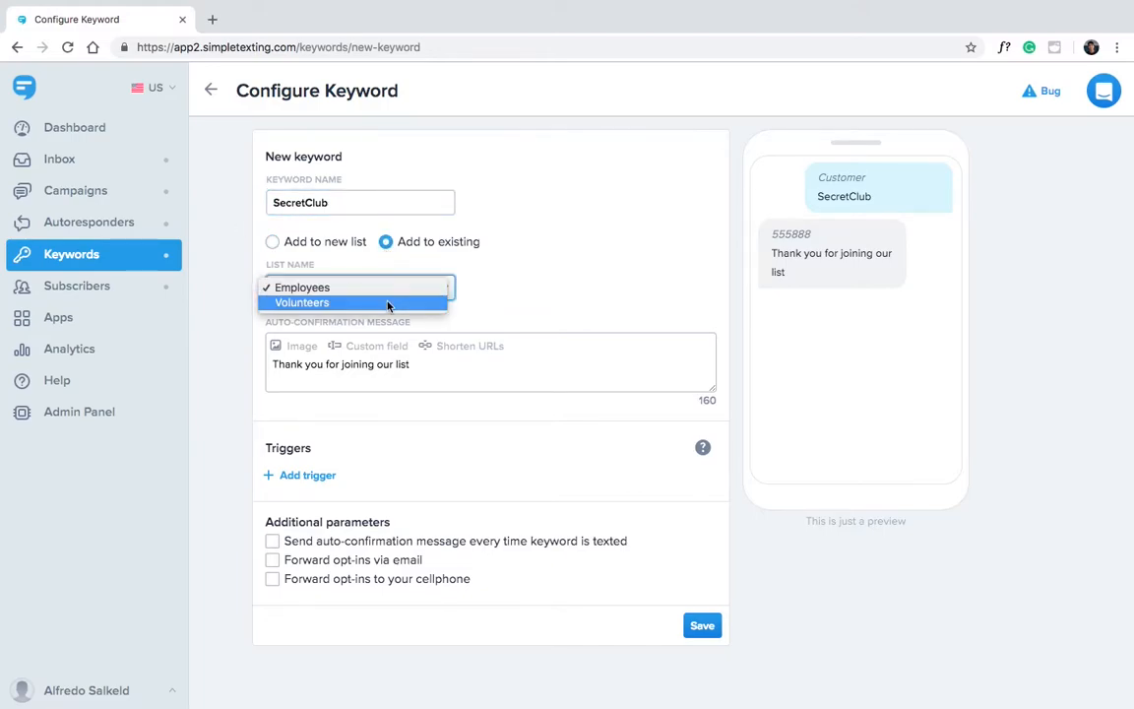
pyautogui.click(301, 288)
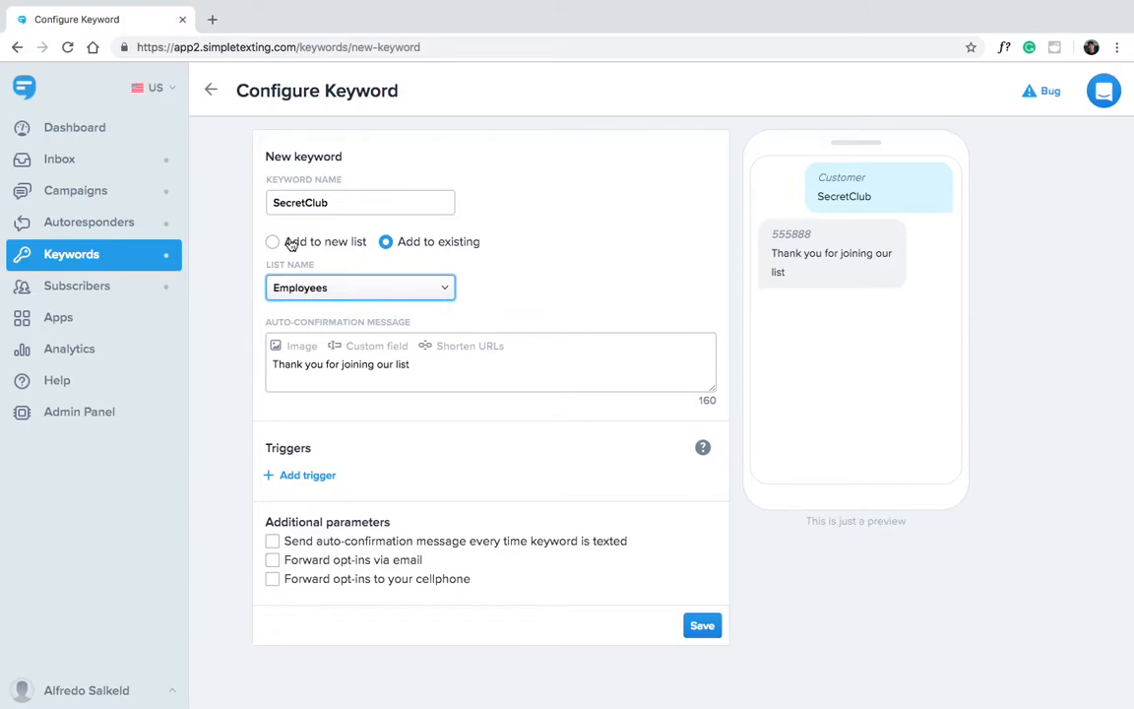
pyautogui.click(272, 241)
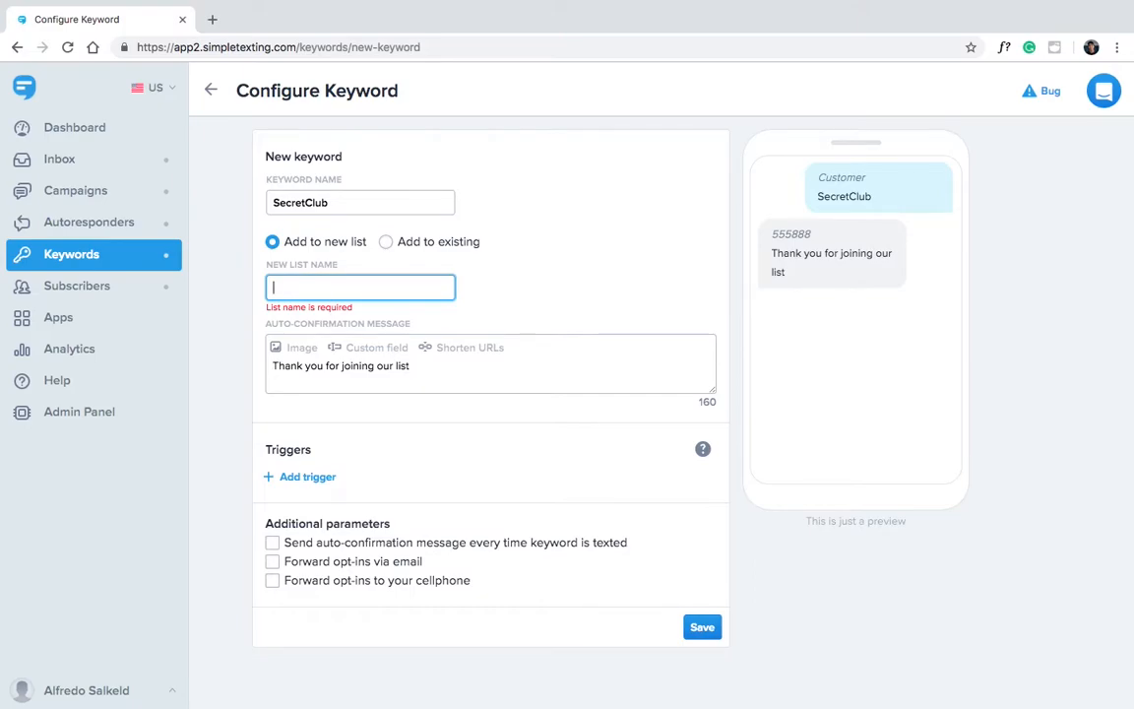
# Name the list Important Customers and end the confirmation with 'to find out about exclusive offers.'
pyautogui.write('Important Customers')
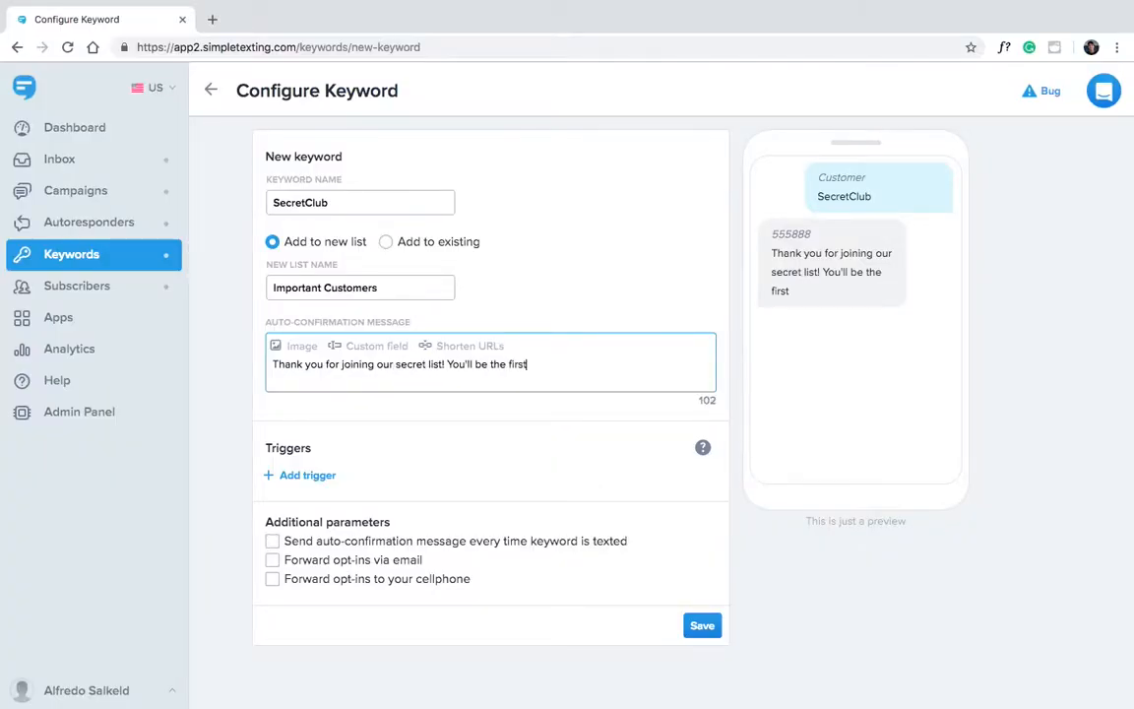
pyautogui.write('to find out about exclusive offers.')
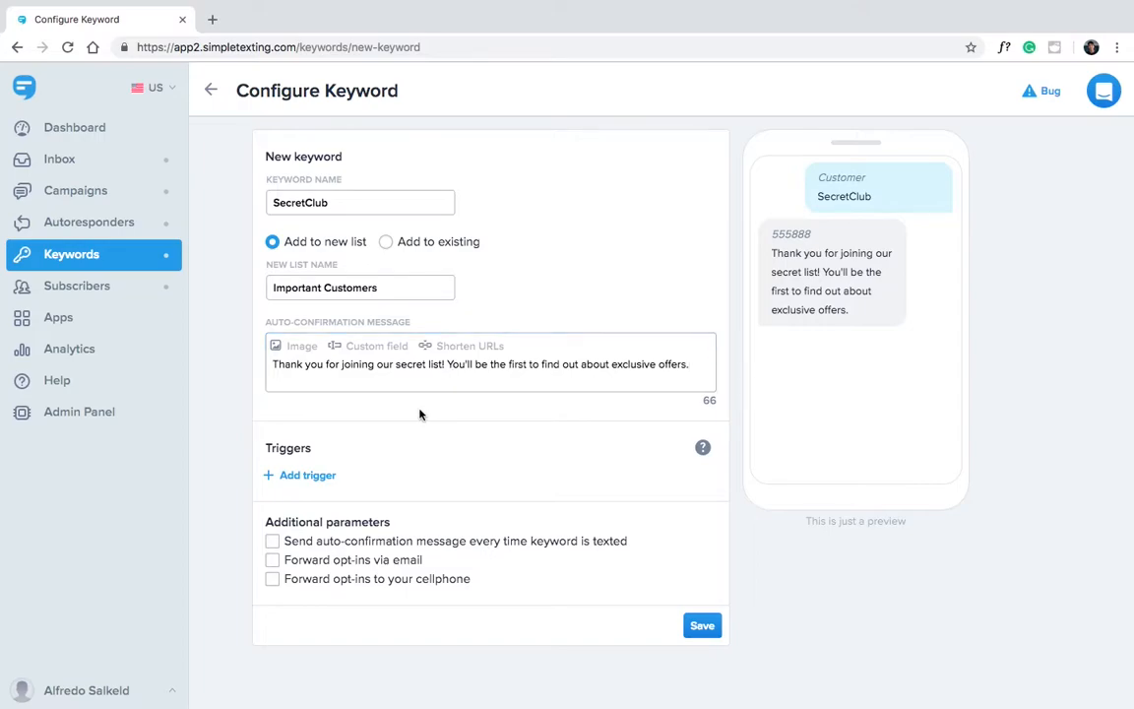
pyautogui.moveTo(237, 516)
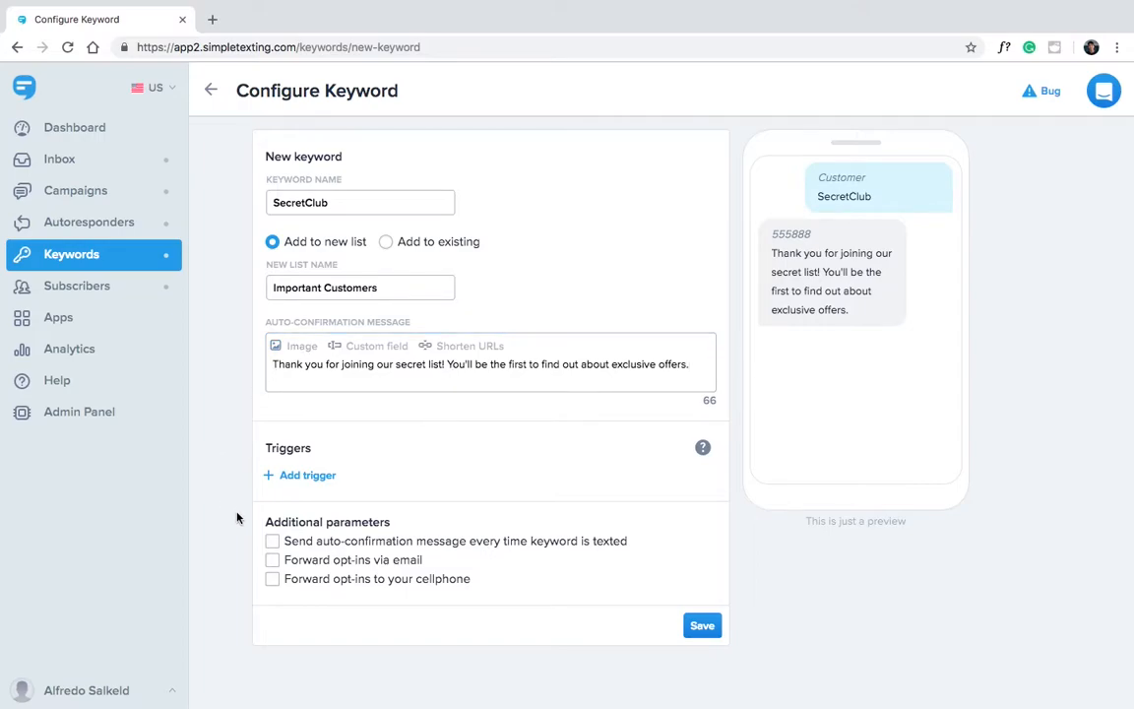
pyautogui.moveTo(260, 535)
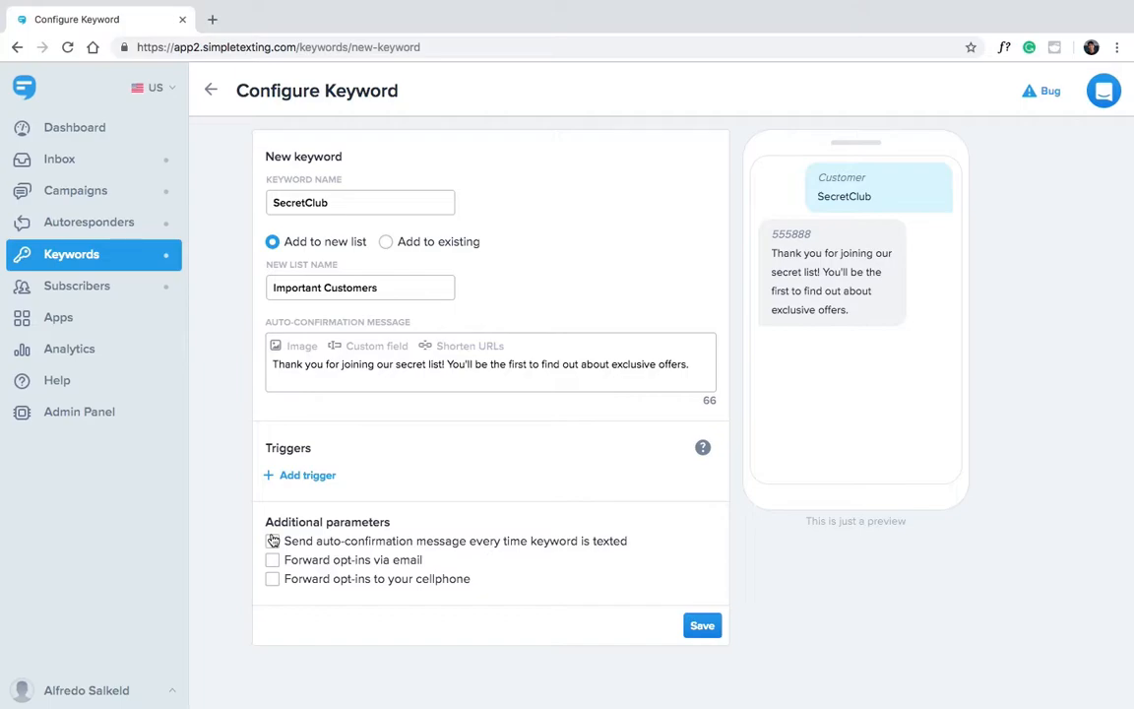
pyautogui.click(271, 540)
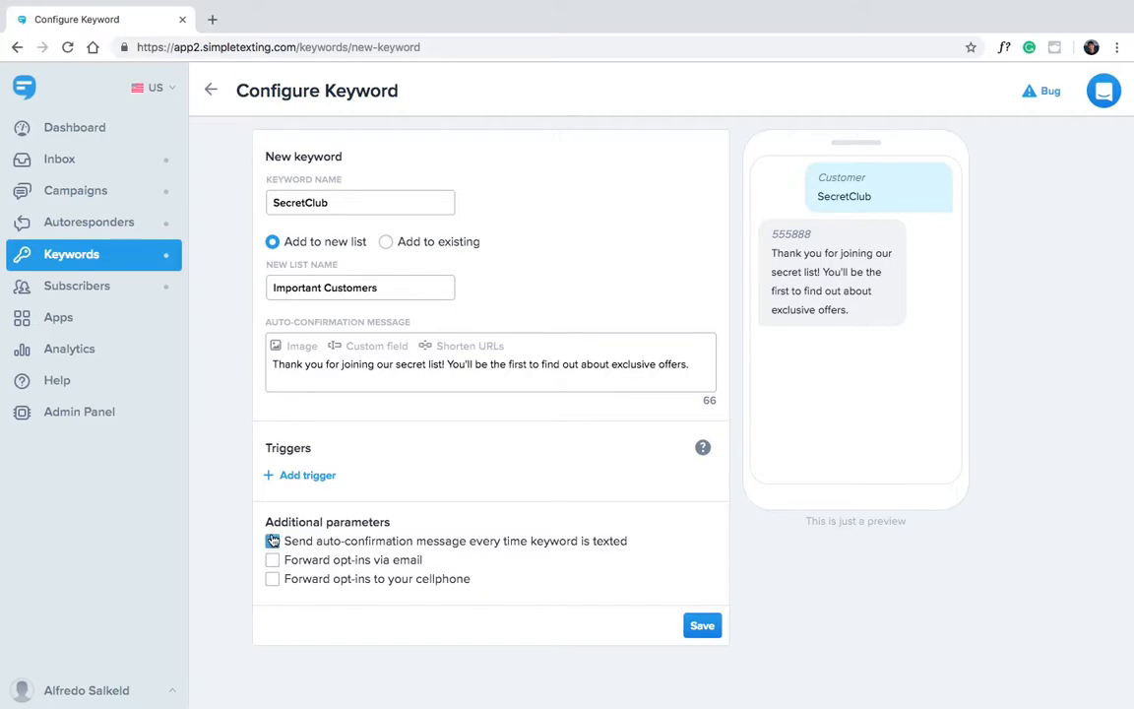
pyautogui.click(272, 541)
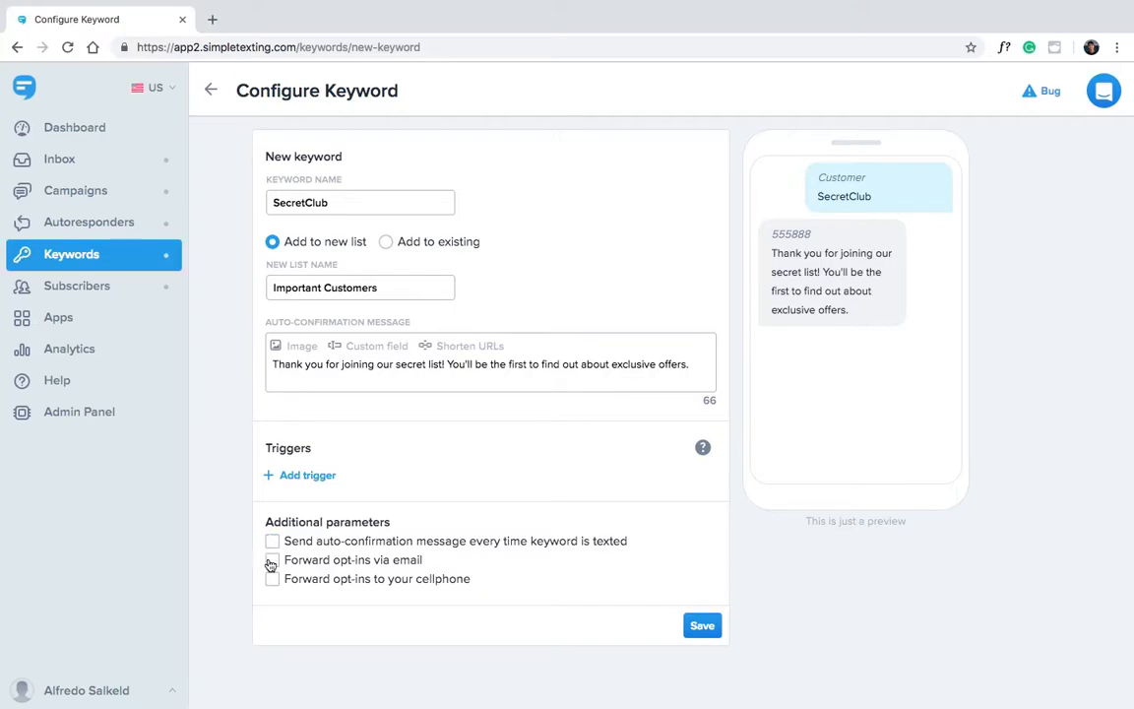
pyautogui.click(272, 559)
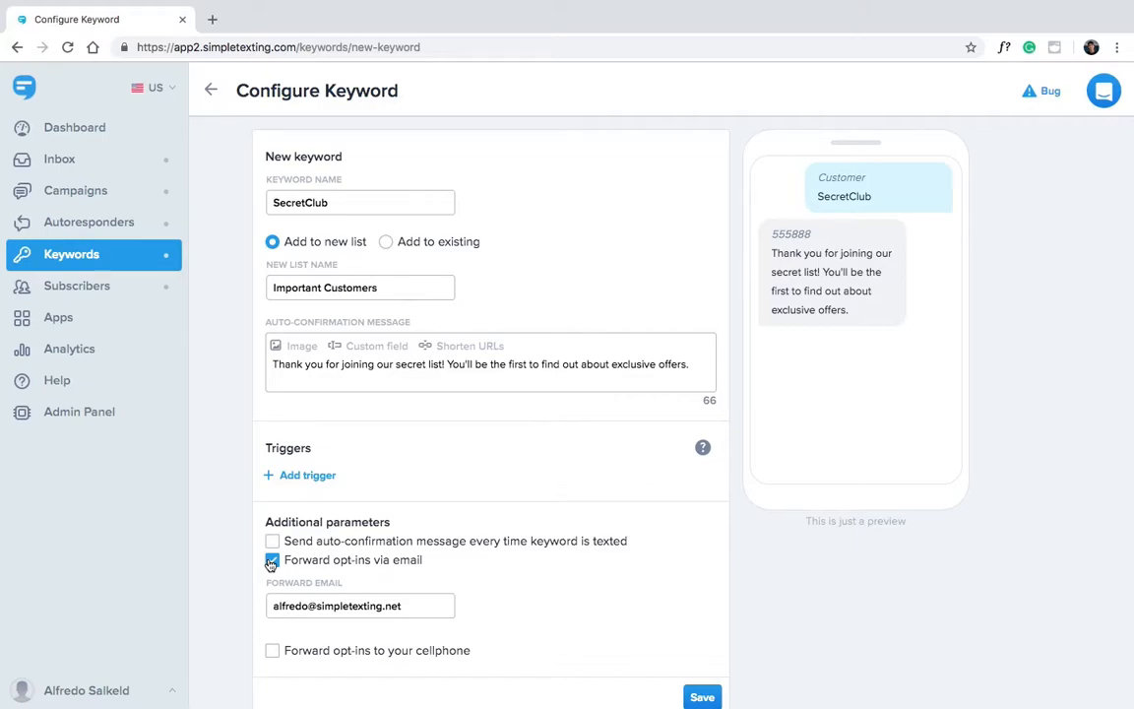
pyautogui.click(272, 561)
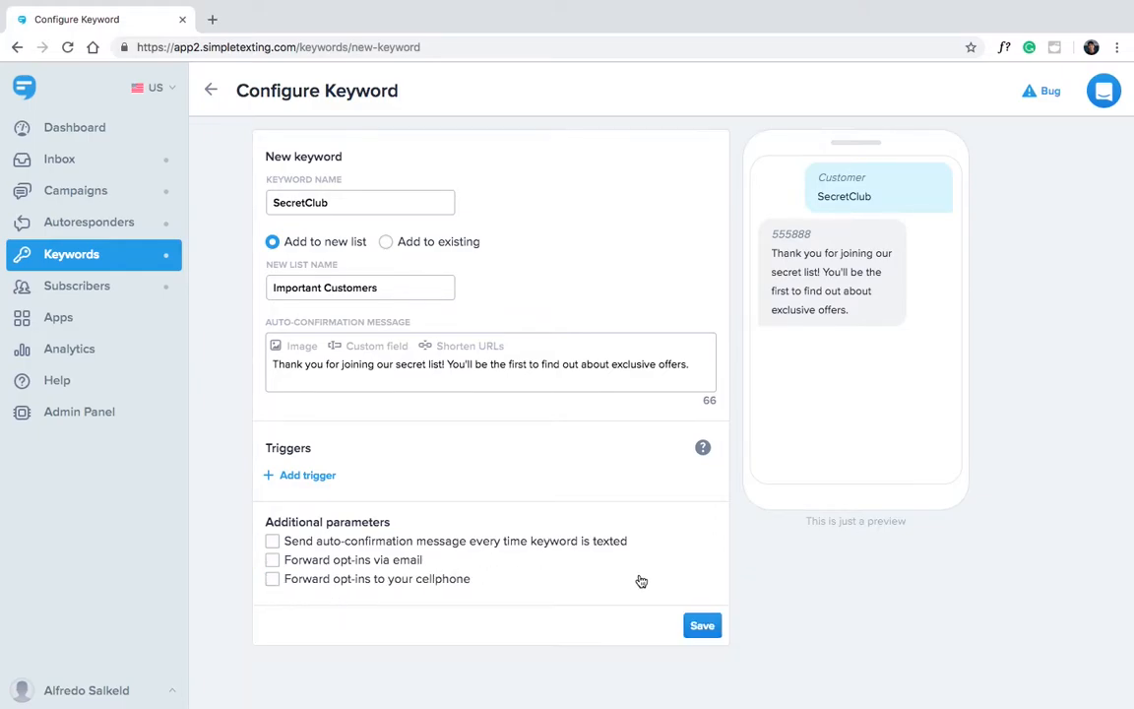
# Save SecretClub, then reopen it via the row's Edit action to verify the list link
pyautogui.click(701, 624)
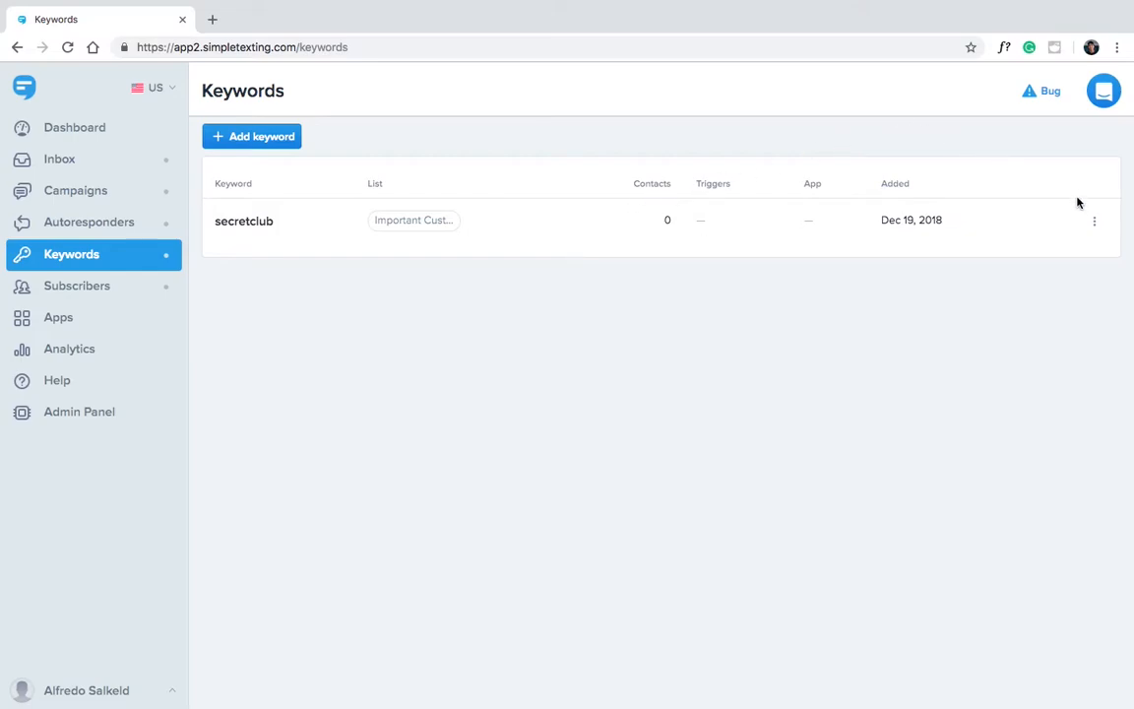
pyautogui.click(1095, 221)
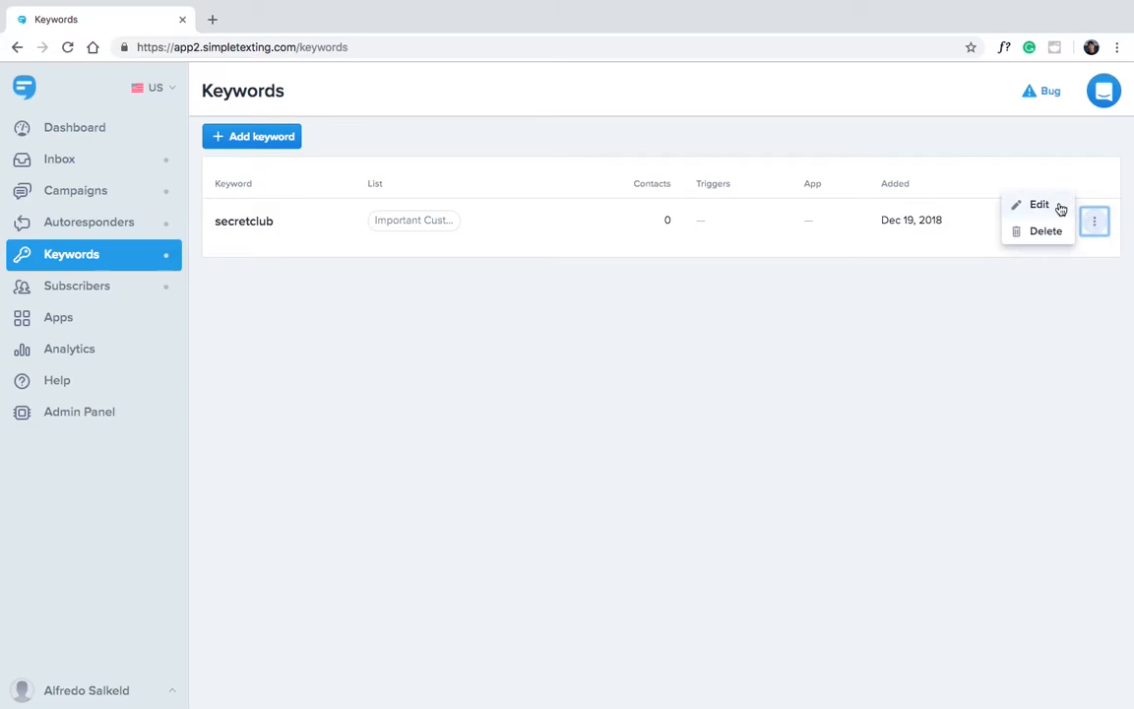
pyautogui.click(1040, 203)
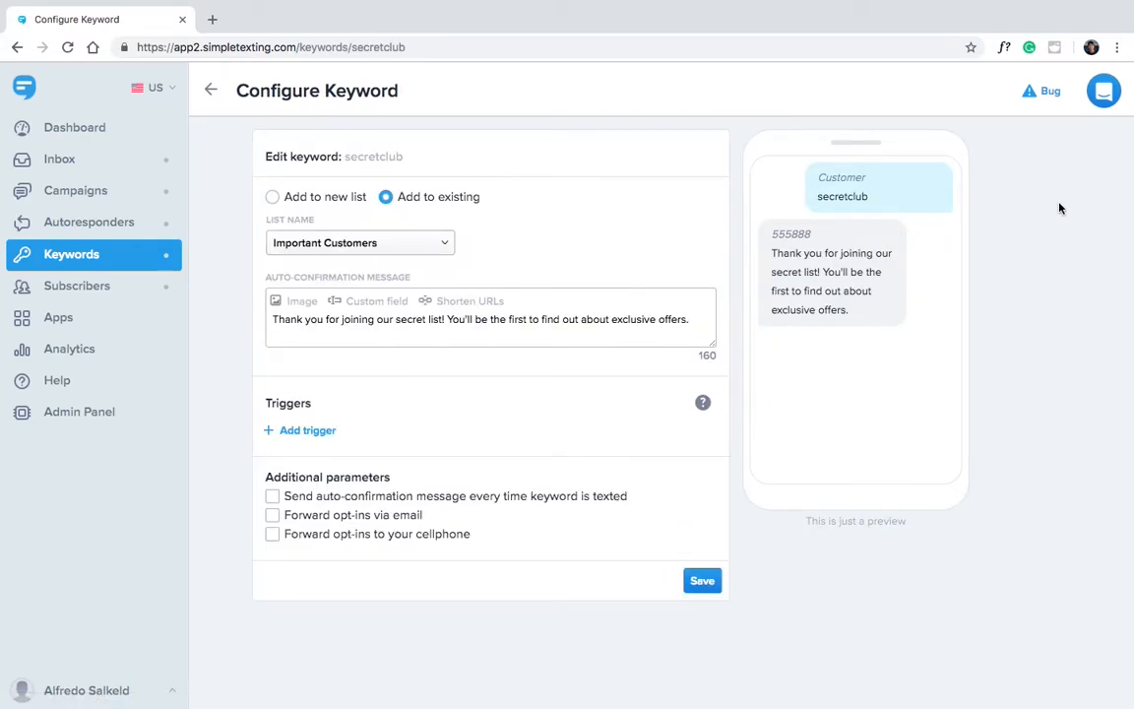